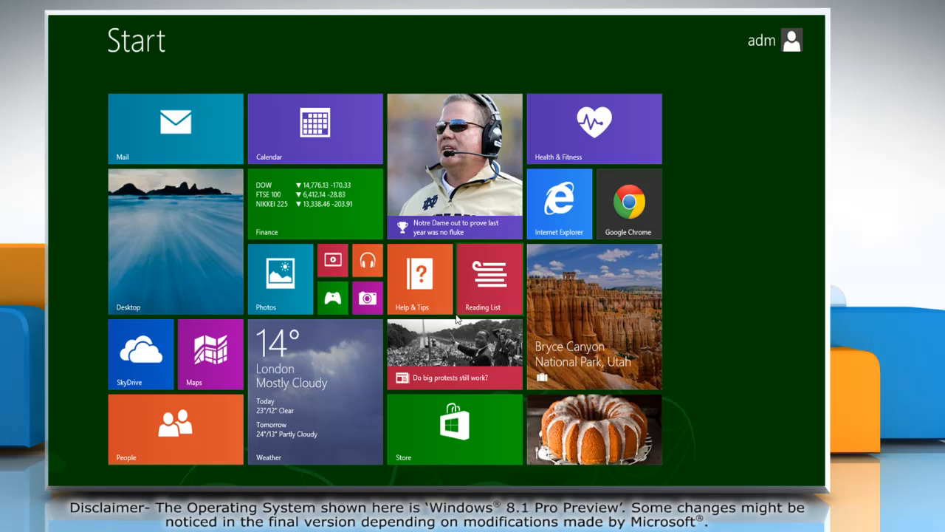
mouse_move(568, 195)
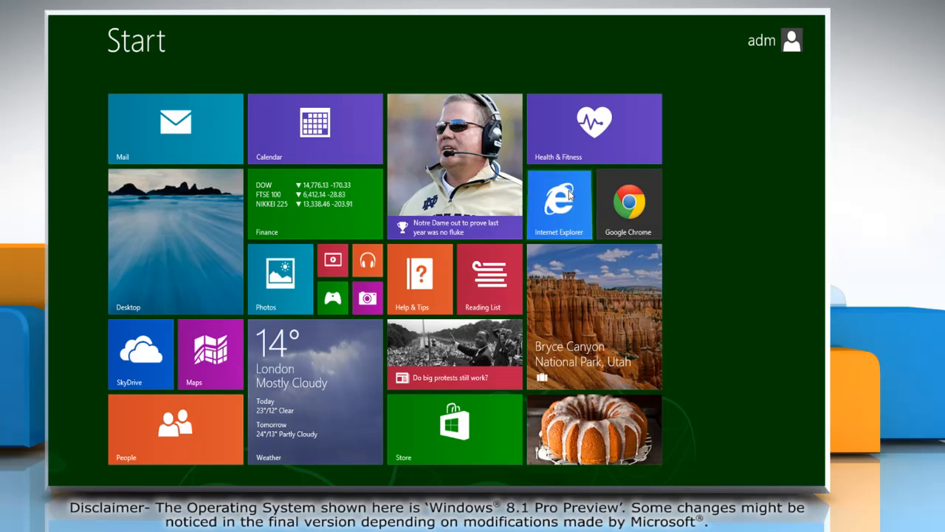
Launch Internet Explorer from the Start screen tile.
click(558, 204)
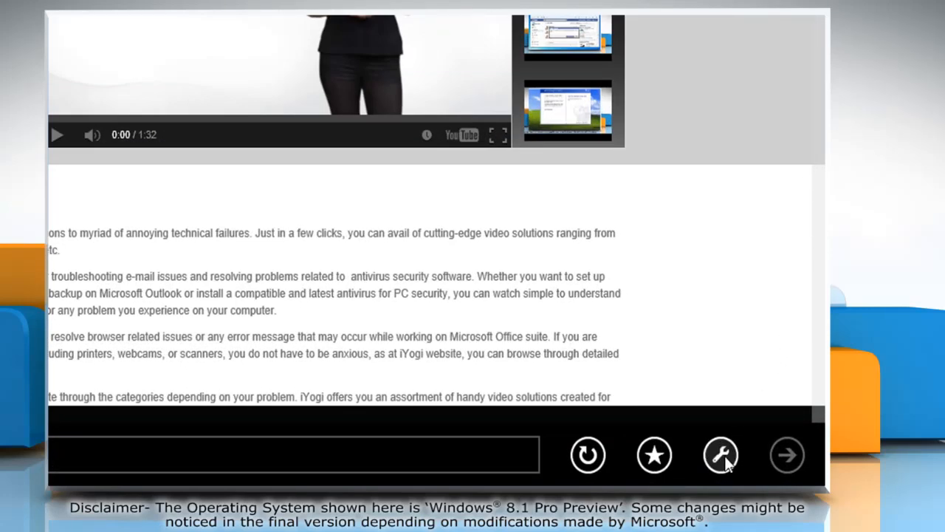
Switch the iYogi page to the desktop browser via View on the desktop, reaching its Tools menu.
click(721, 455)
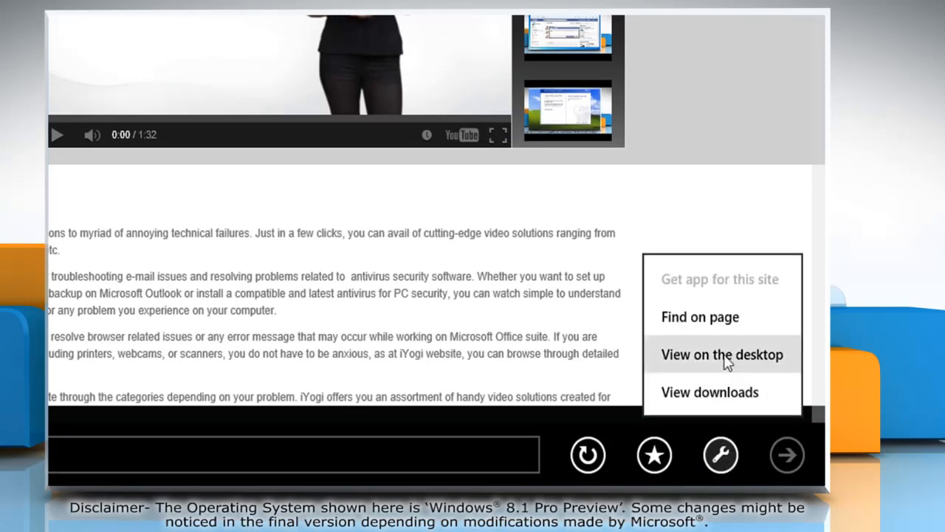
click(722, 354)
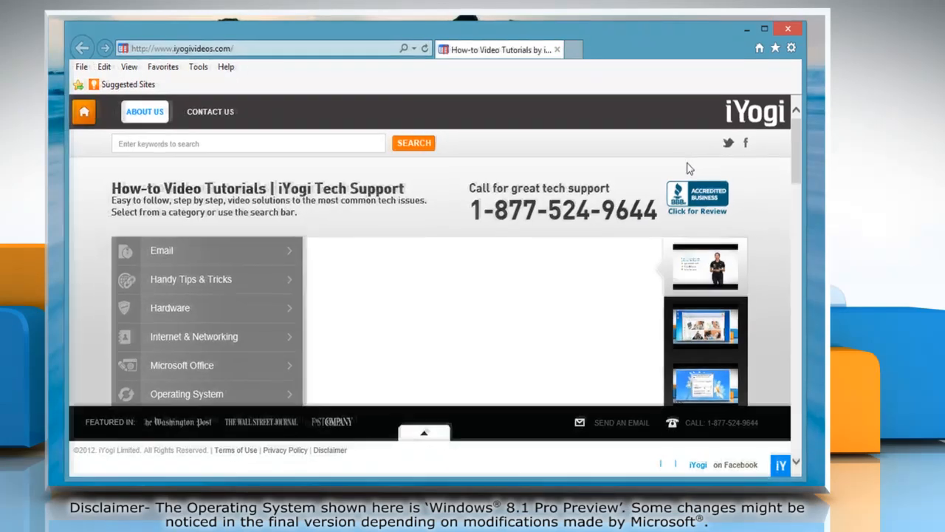
click(791, 47)
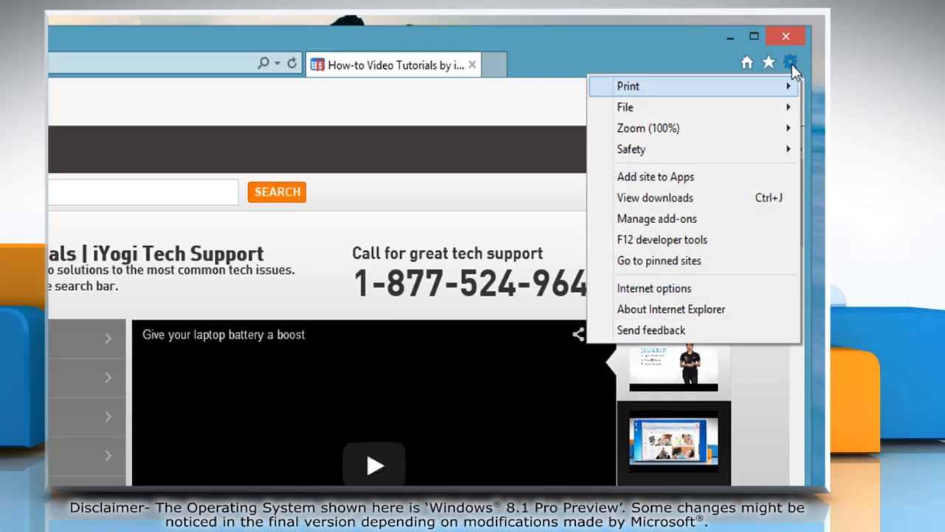
Bring up Internet Options on the Privacy tab.
click(653, 288)
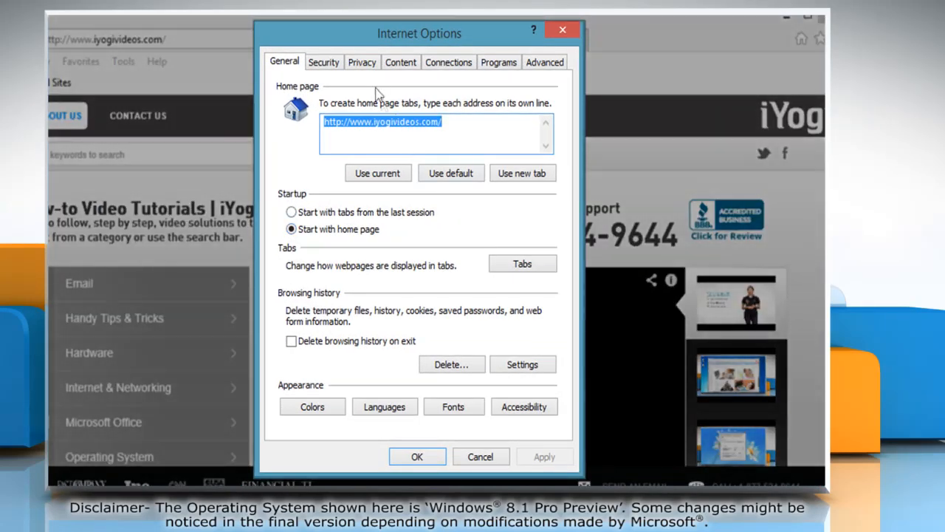
click(362, 62)
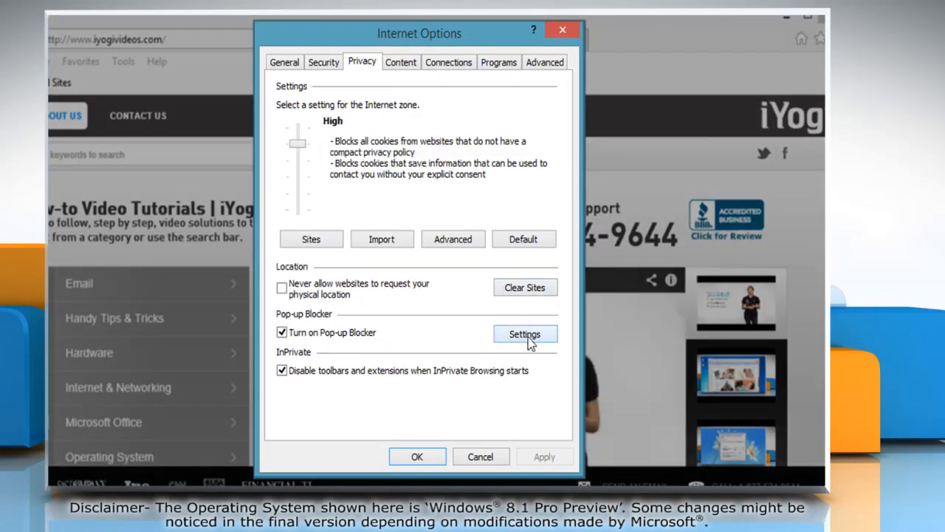
click(525, 334)
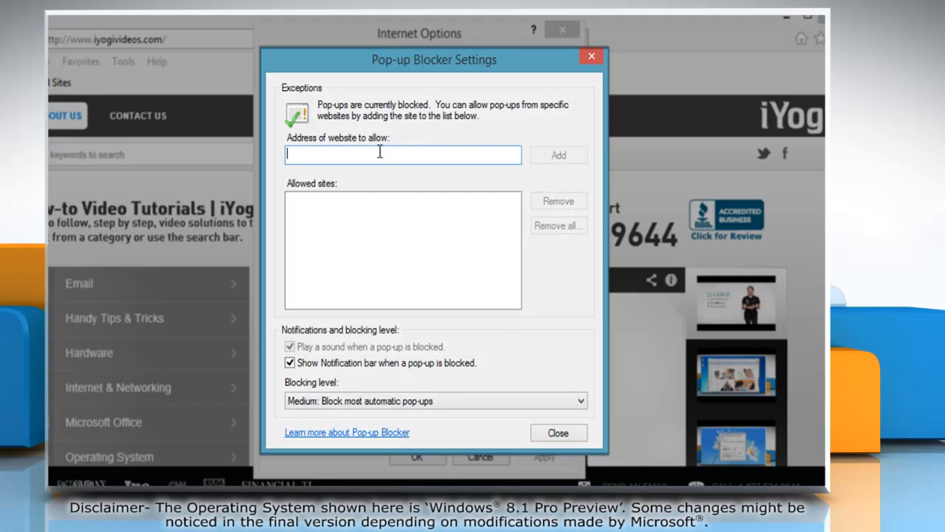
text(www.iyogi.ne)
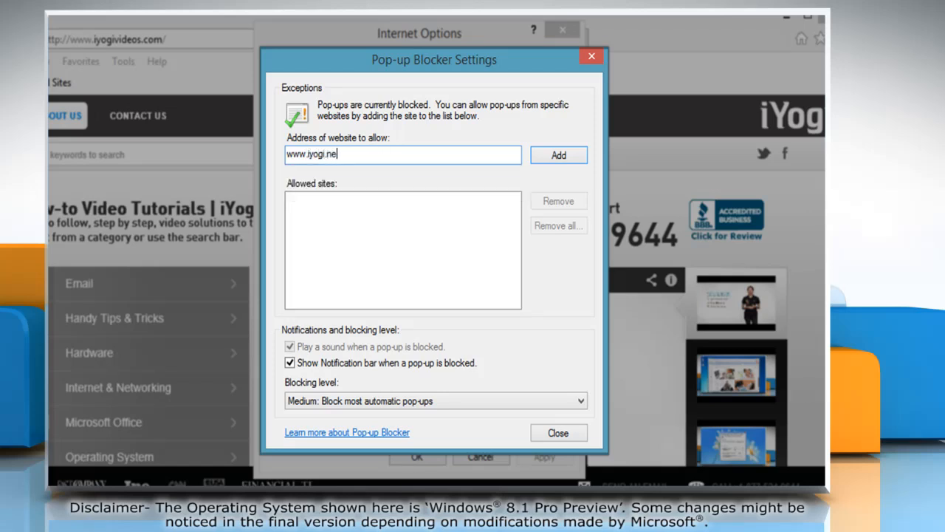
click(558, 155)
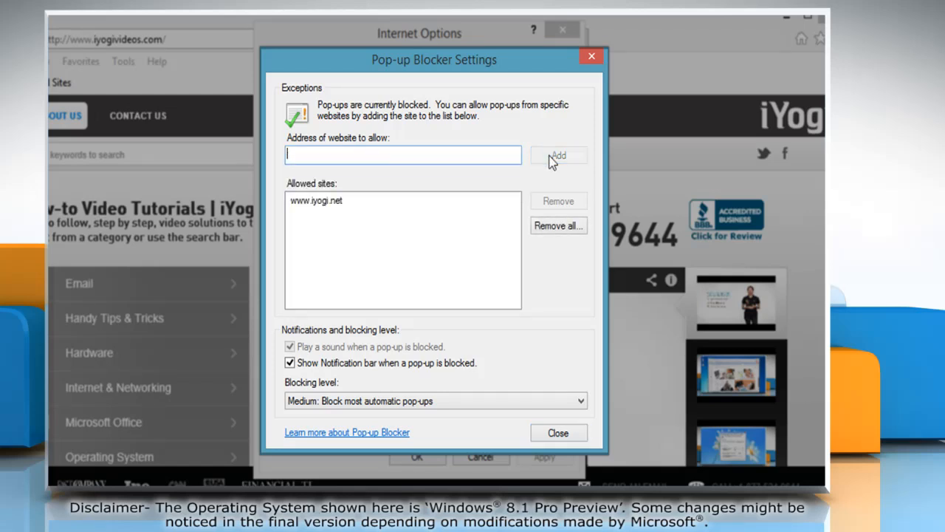
click(558, 432)
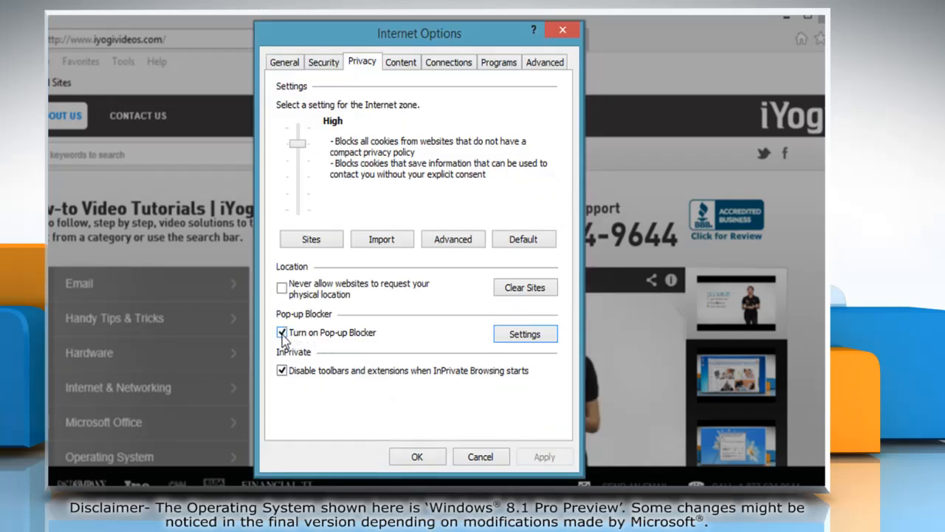
Uncheck Turn on Pop-up Blocker and save with OK.
click(281, 332)
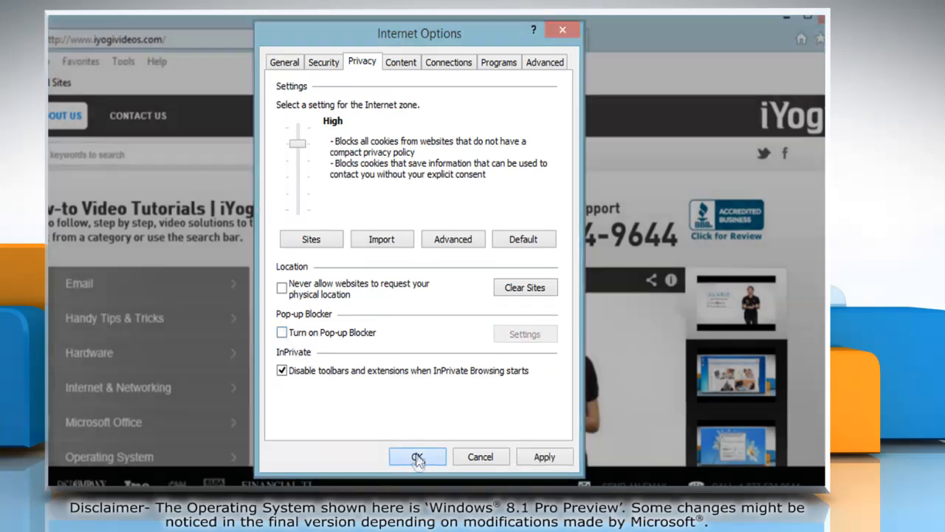
click(416, 457)
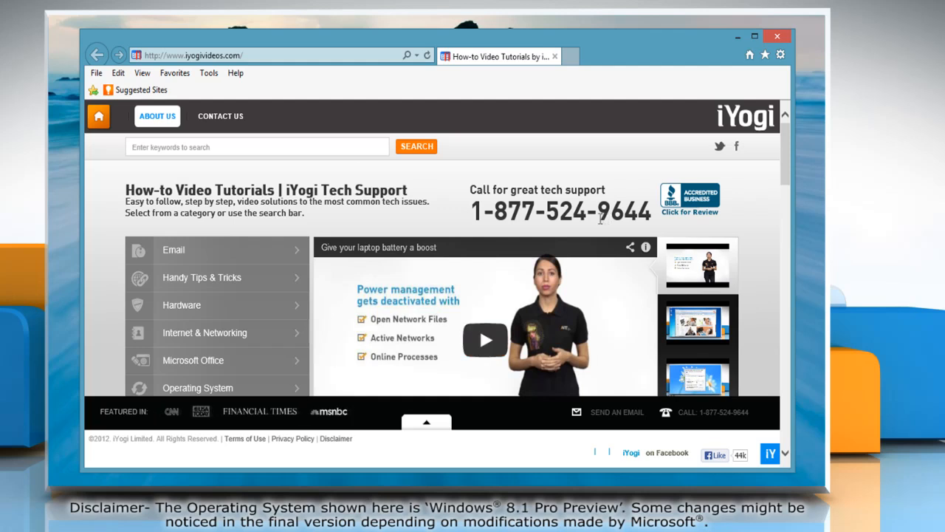